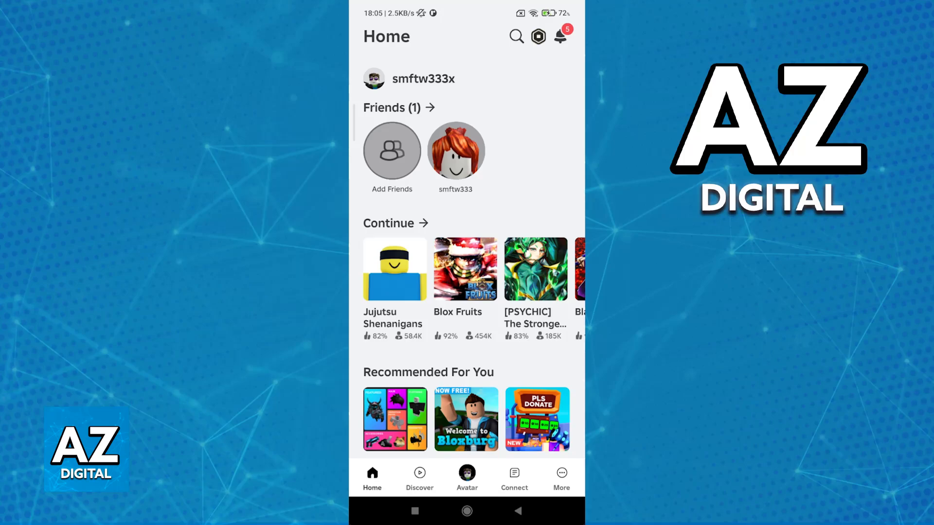
Step: Reach the Account Info settings page via More and Settings
{"action": "left_click", "coordinate": [561, 476]}
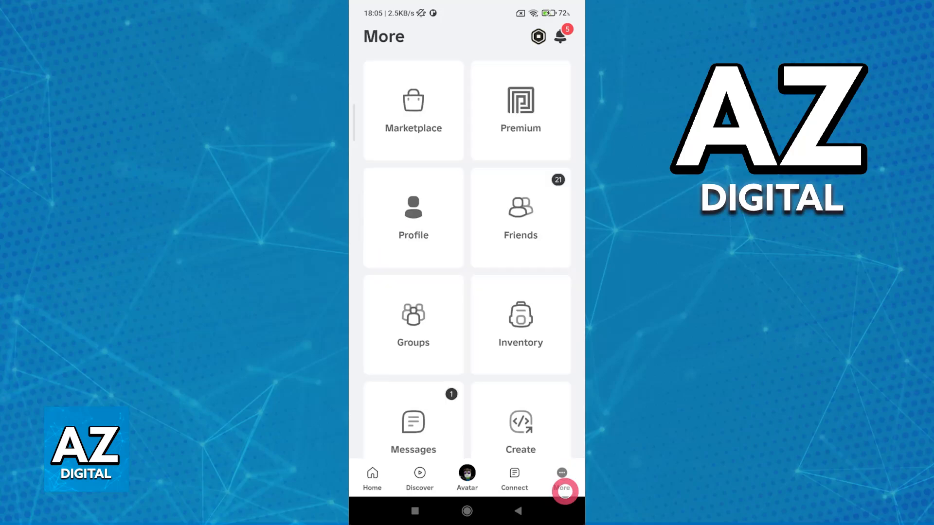
{"action": "left_click", "coordinate": [561, 479]}
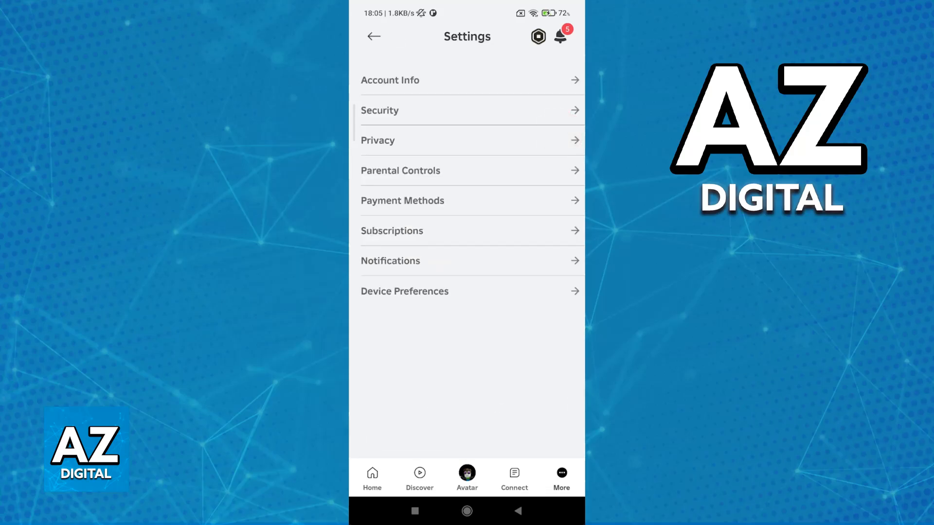
{"action": "left_click", "coordinate": [390, 80]}
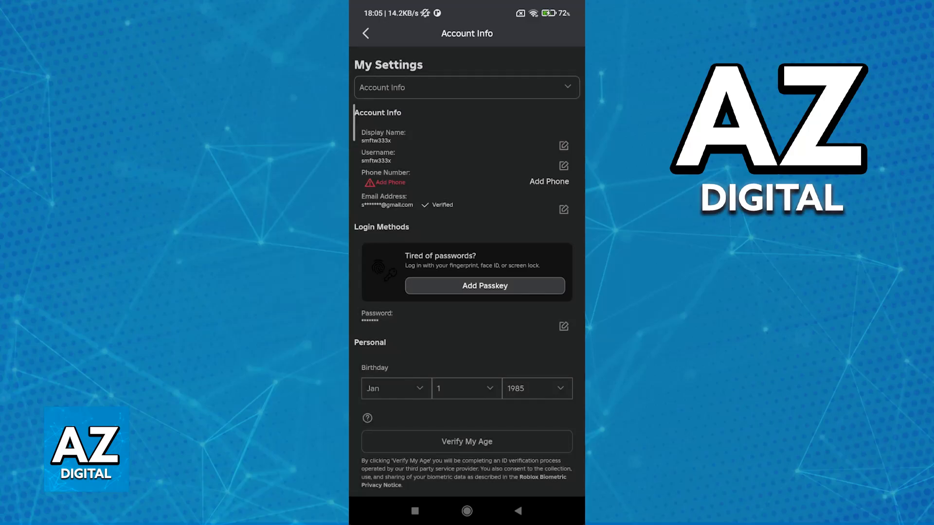
{"action": "left_click", "coordinate": [549, 181]}
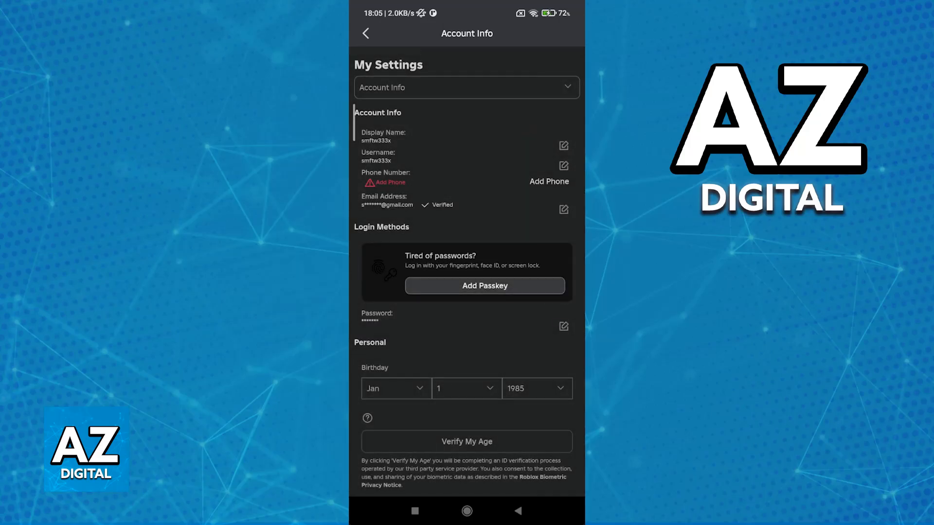
{"action": "scroll", "scroll_direction": "down", "scroll_amount": 3}
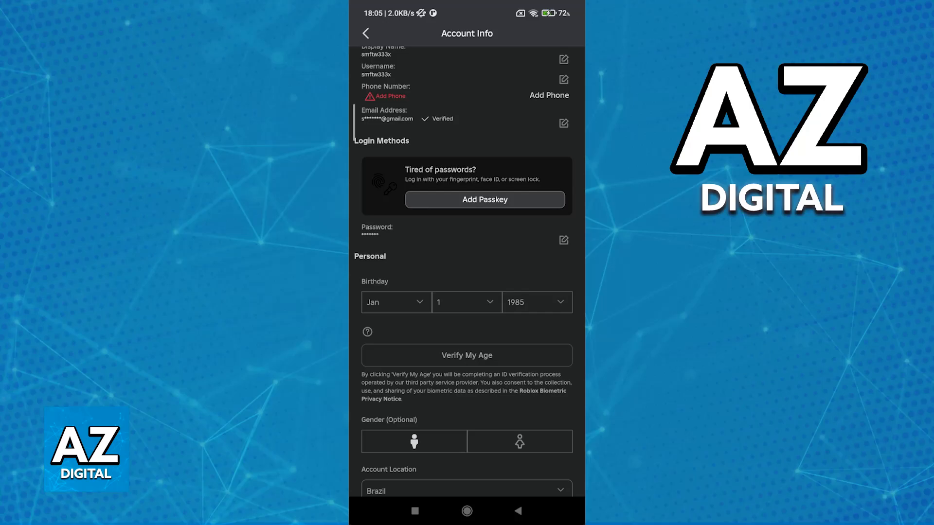
{"action": "scroll", "scroll_direction": "down", "scroll_amount": 3}
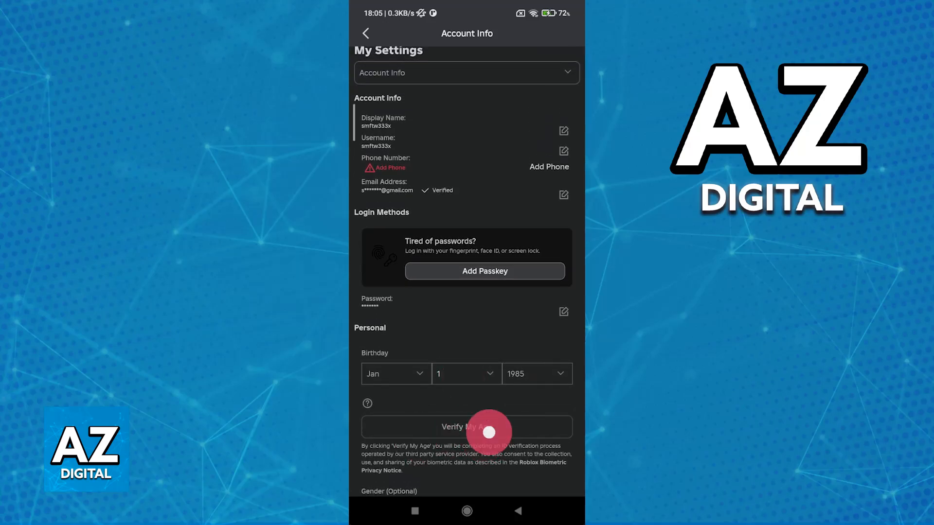
{"action": "left_click", "coordinate": [466, 426]}
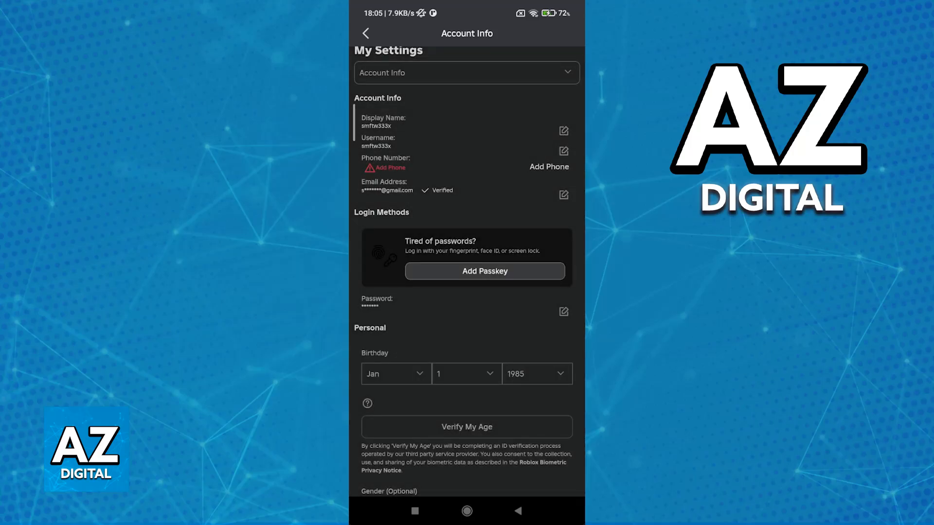
Step: Switch the settings category to Privacy, then leave Settings toward the experience search
{"action": "left_click", "coordinate": [466, 73]}
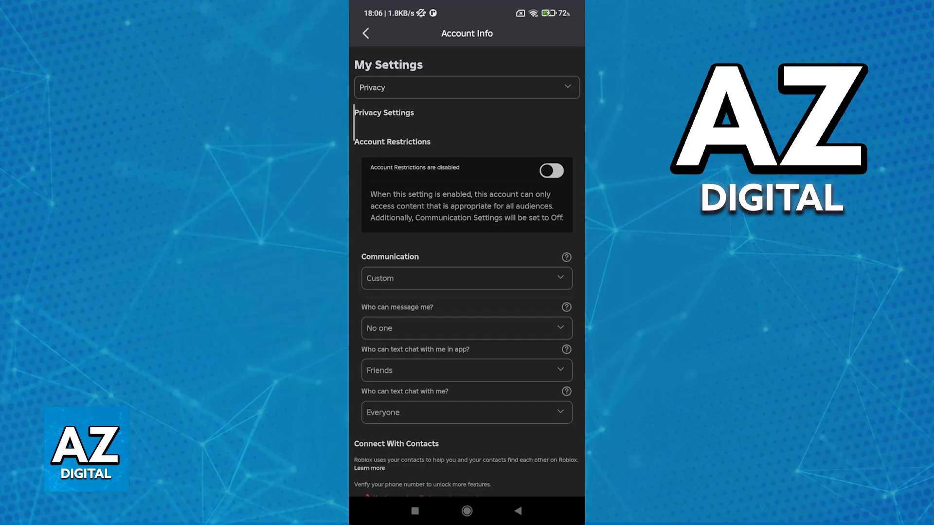
{"action": "left_click", "coordinate": [366, 33]}
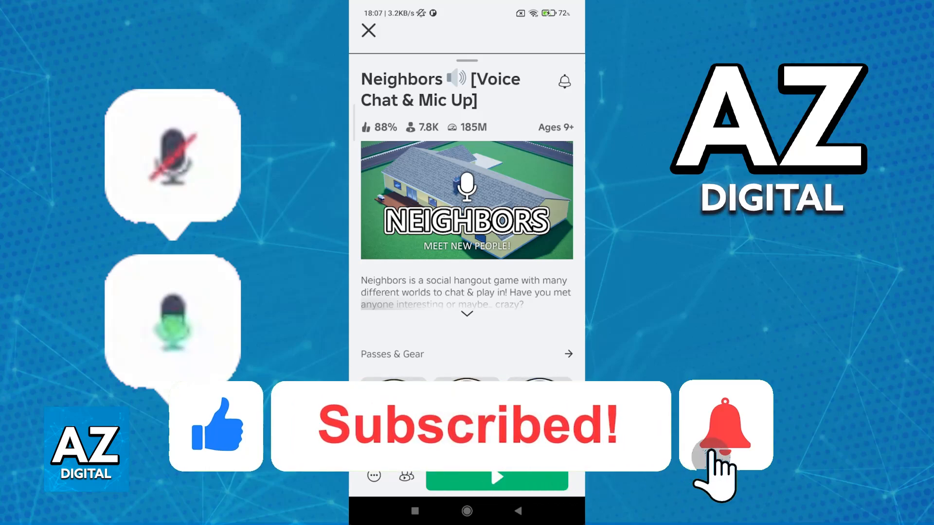
Step: View the Neighbors [Voice Chat & Mic Up] experience page with its rating and player count
{"action": "left_click", "coordinate": [725, 426]}
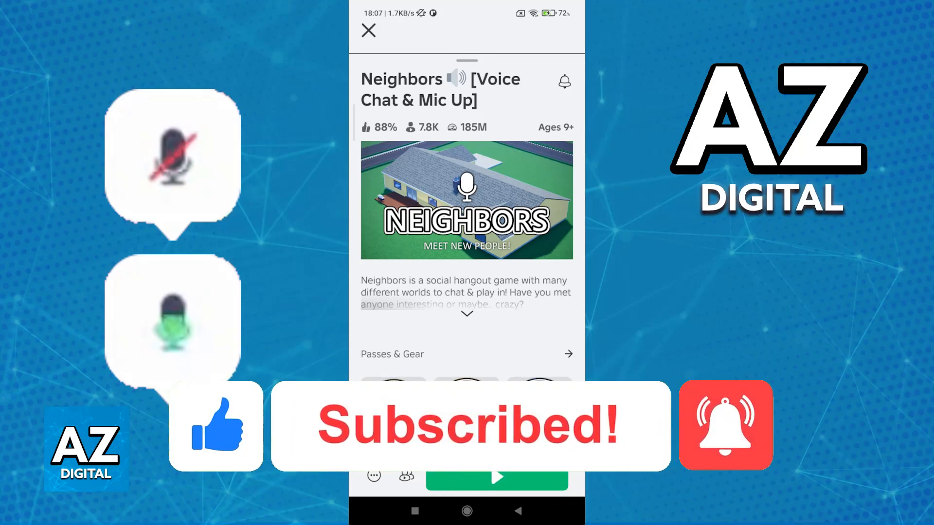